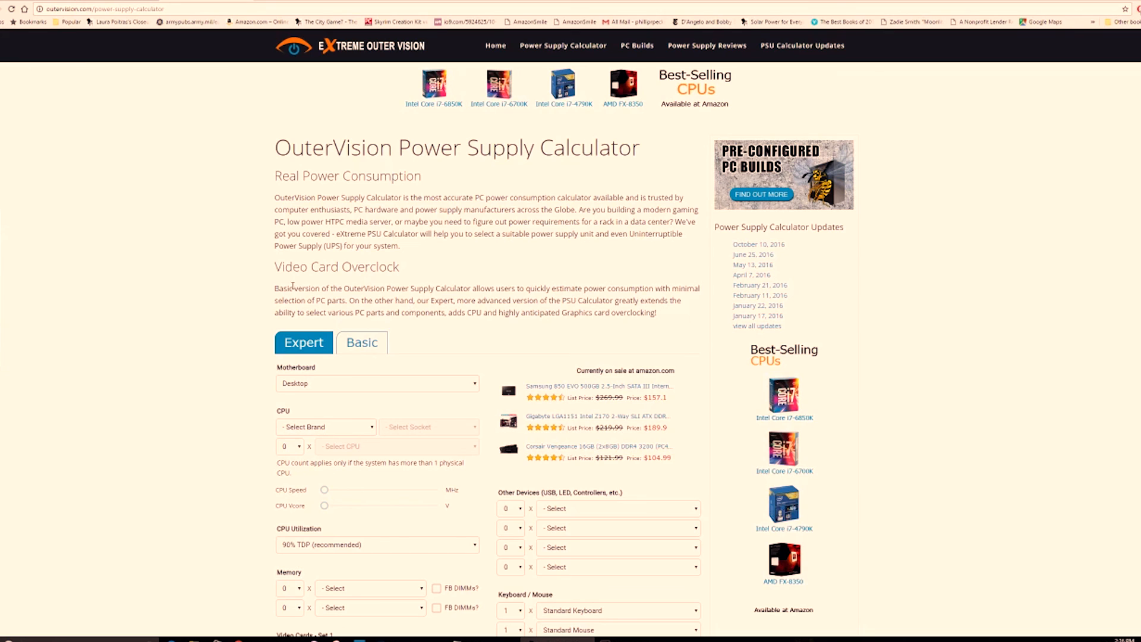
# Choose Intel, Socket LGA 1150 and the Intel Core i7-4790K as the processor.
pyautogui.scroll(-3)
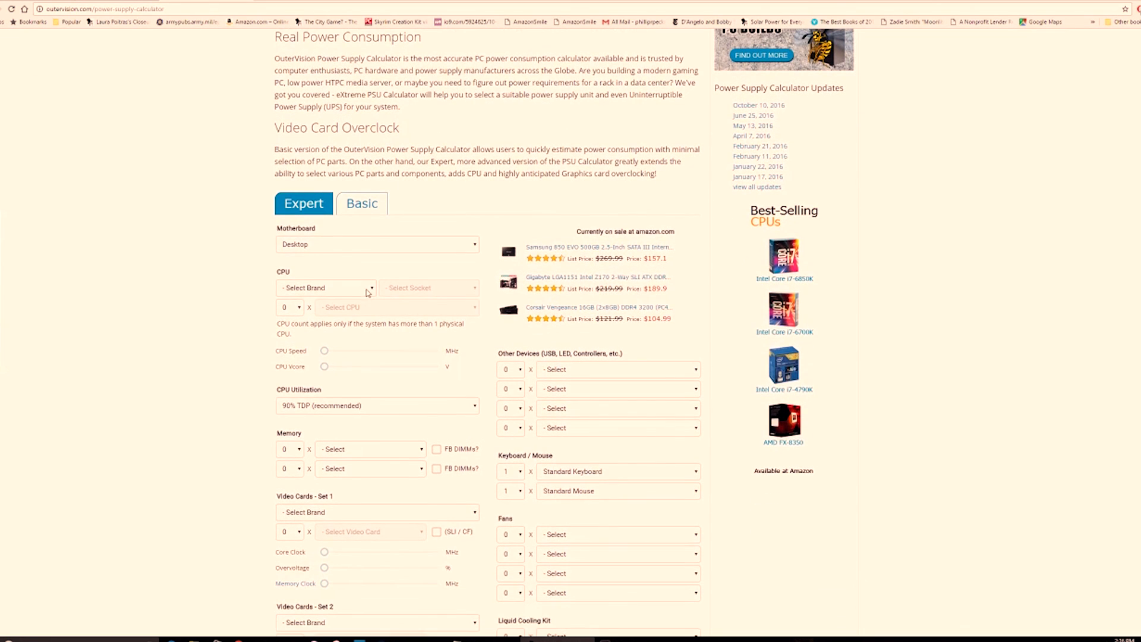
pyautogui.click(325, 287)
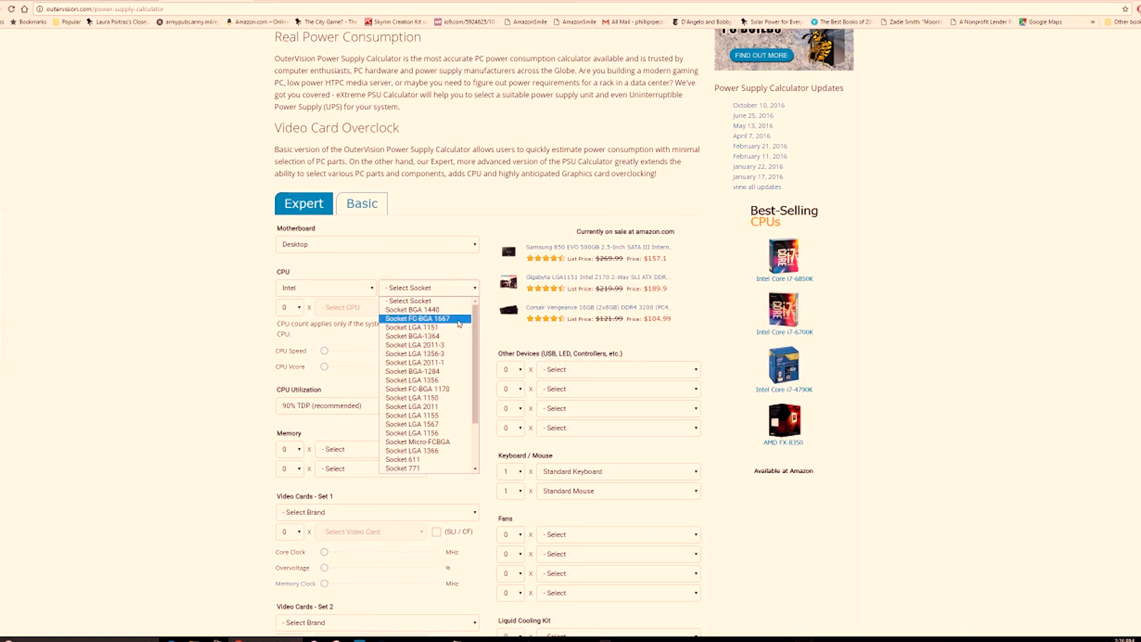
pyautogui.click(411, 397)
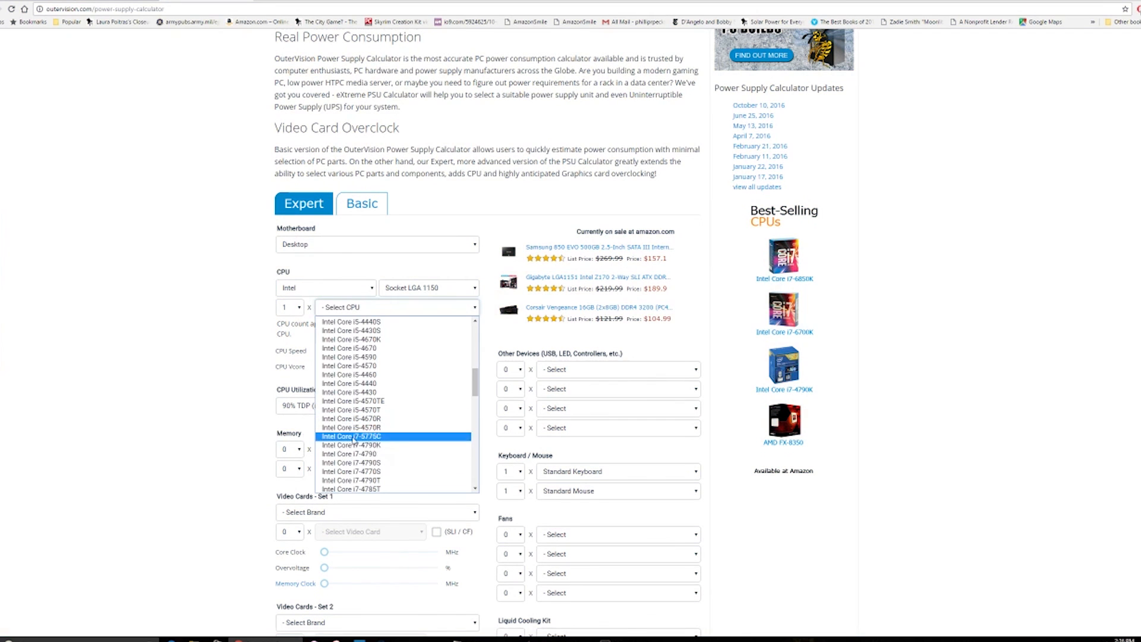
pyautogui.click(350, 445)
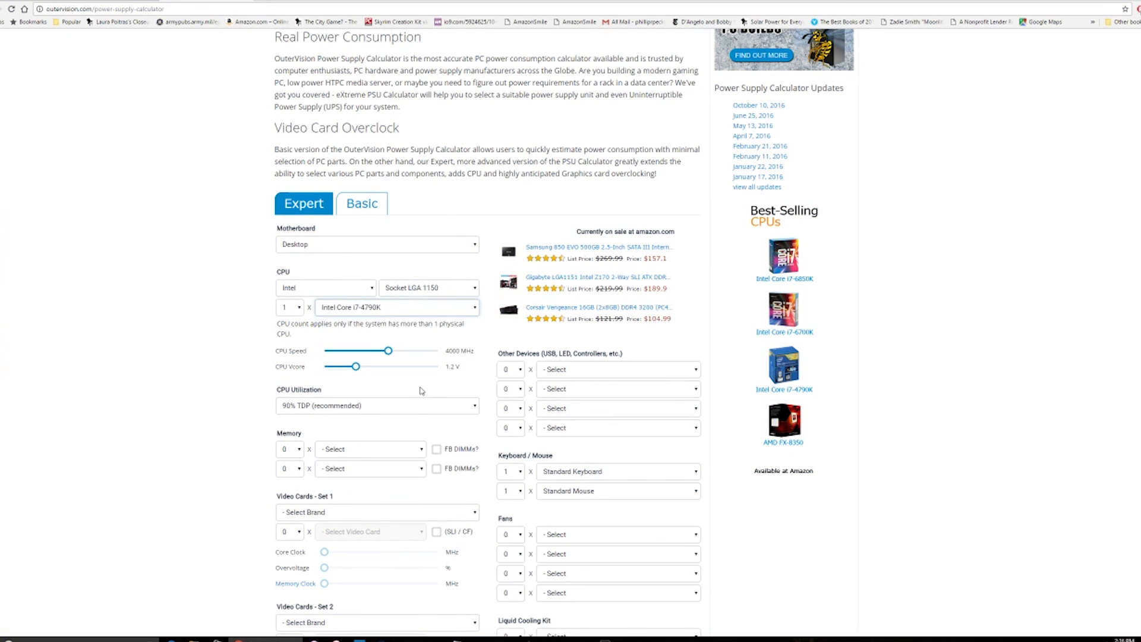
pyautogui.moveTo(390, 371)
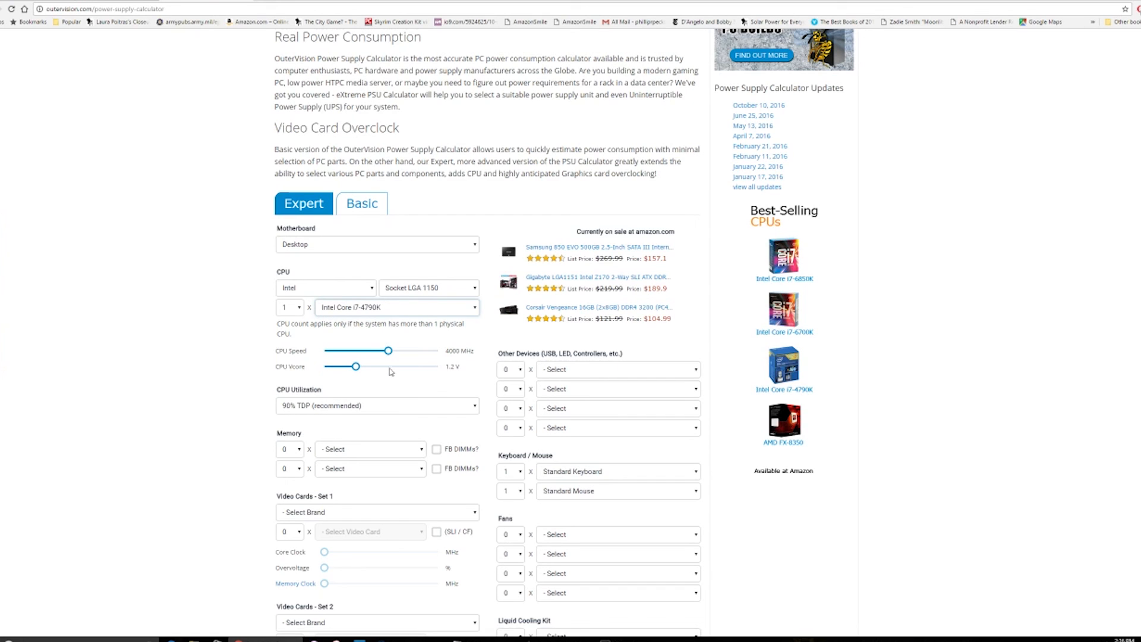
pyautogui.scroll(-3)
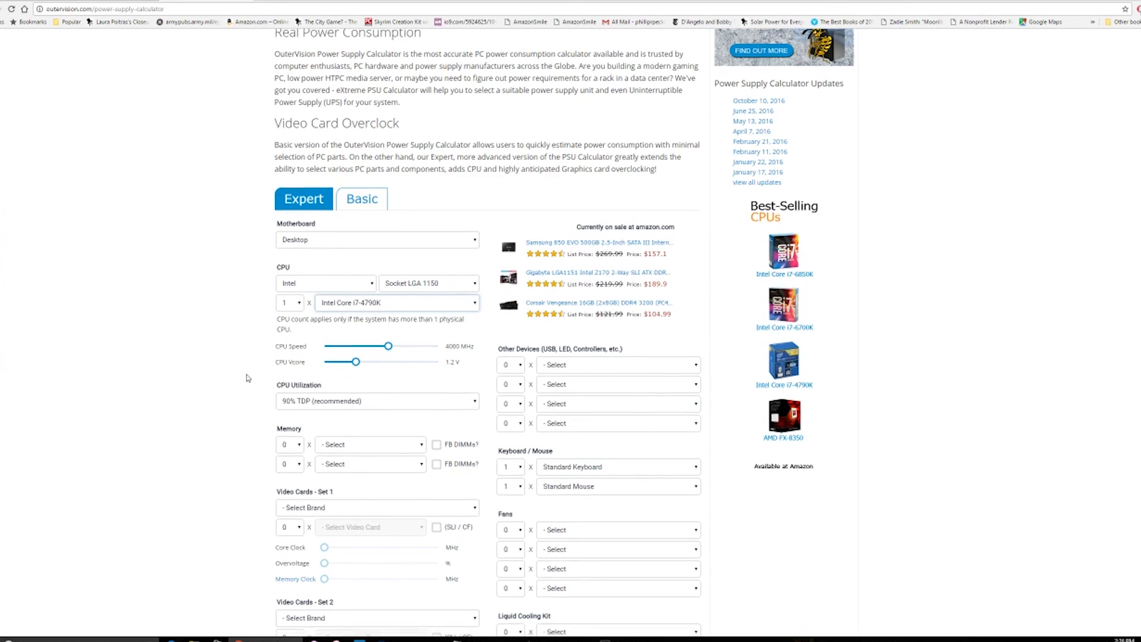
# Set memory to 4 x 8GB DDR3 Module.
pyautogui.click(289, 357)
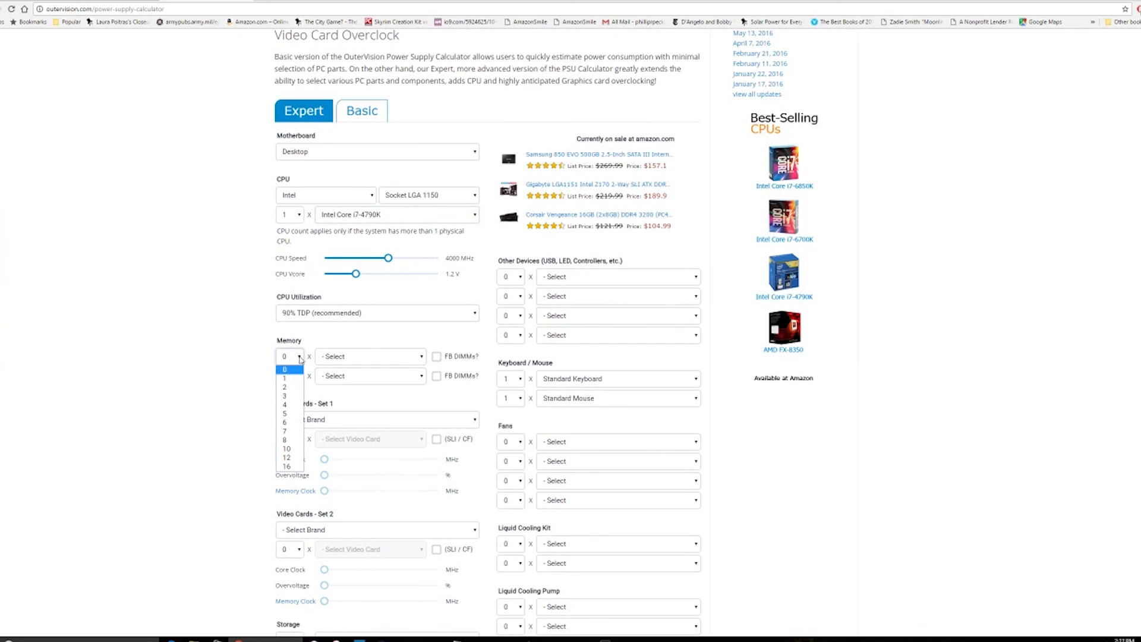
pyautogui.click(284, 405)
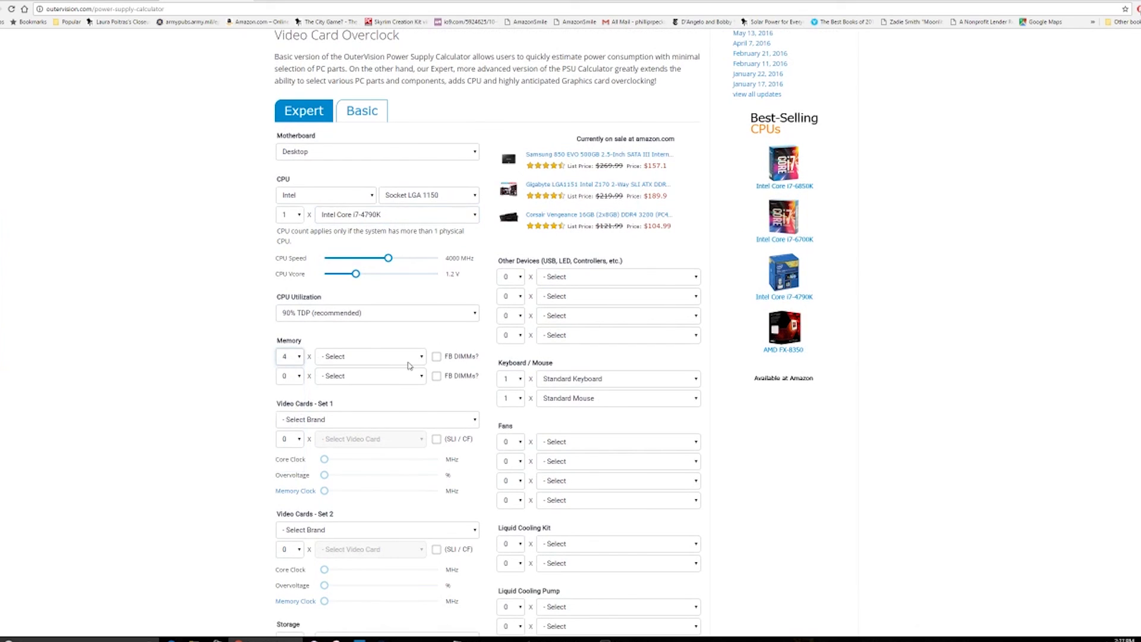
pyautogui.click(370, 356)
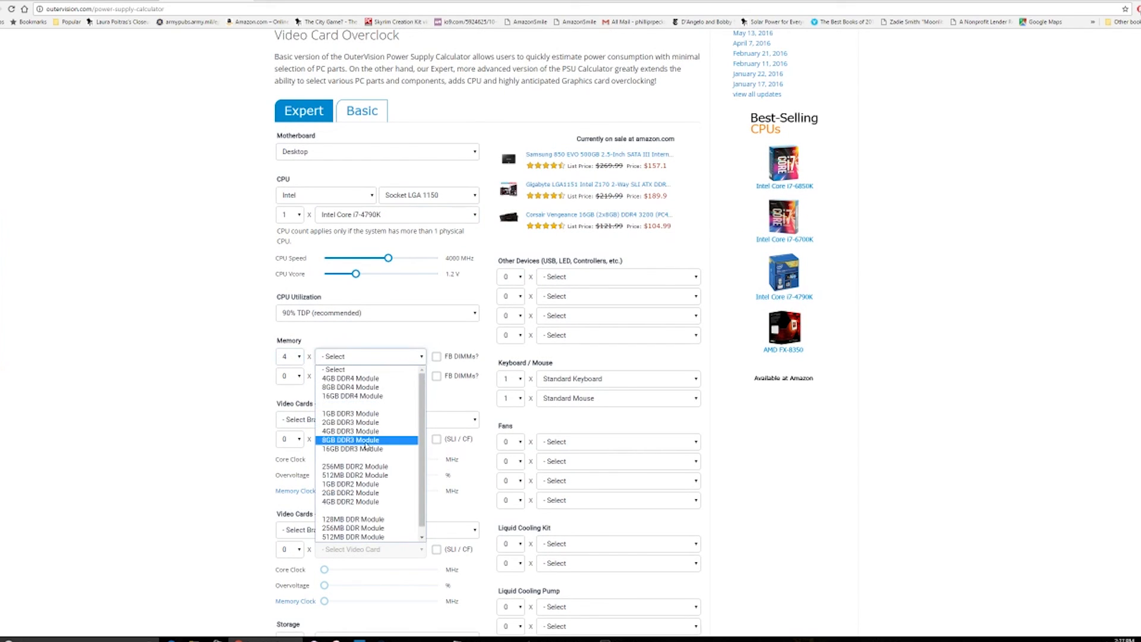
pyautogui.click(350, 440)
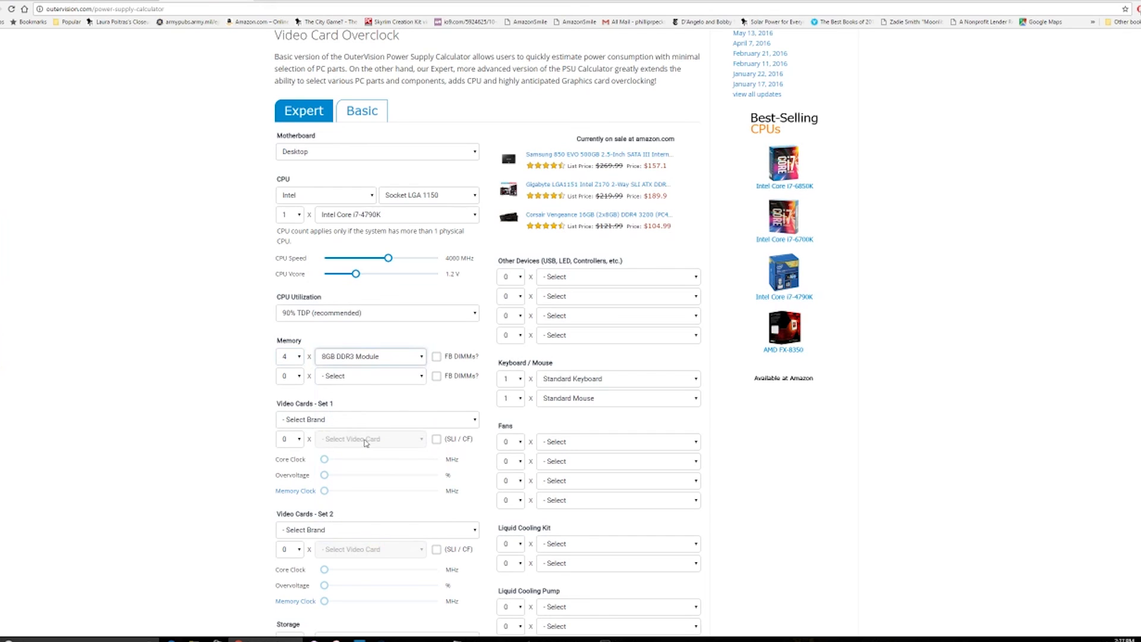
pyautogui.moveTo(247, 414)
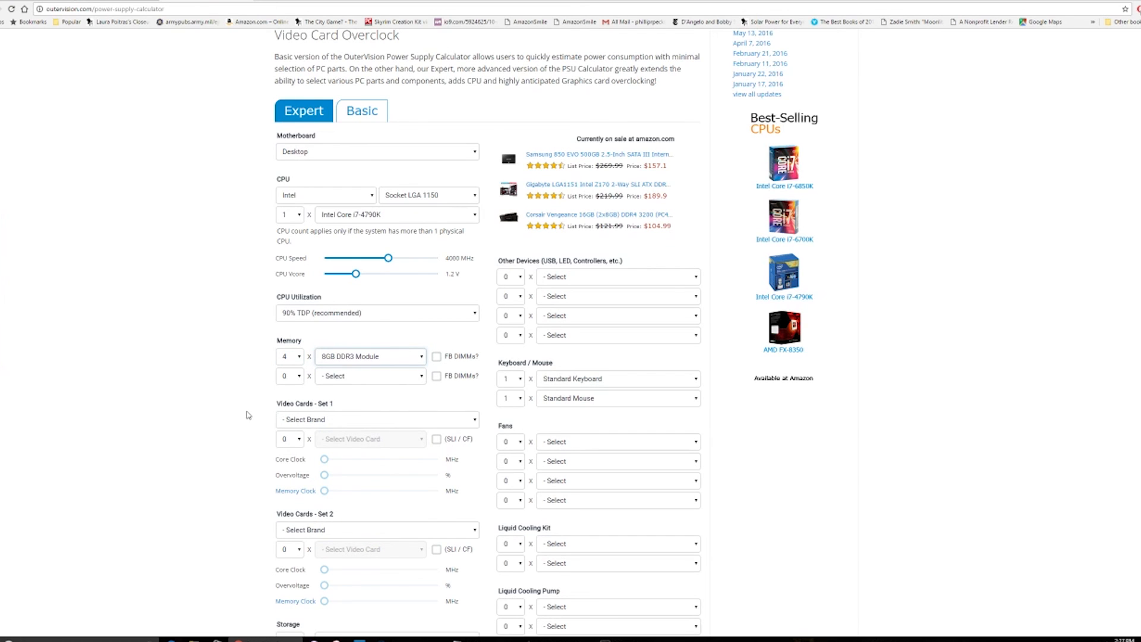
# Fill the second storage row's drive type and add a WLAN Card as the PCI Express card.
pyautogui.scroll(-3)
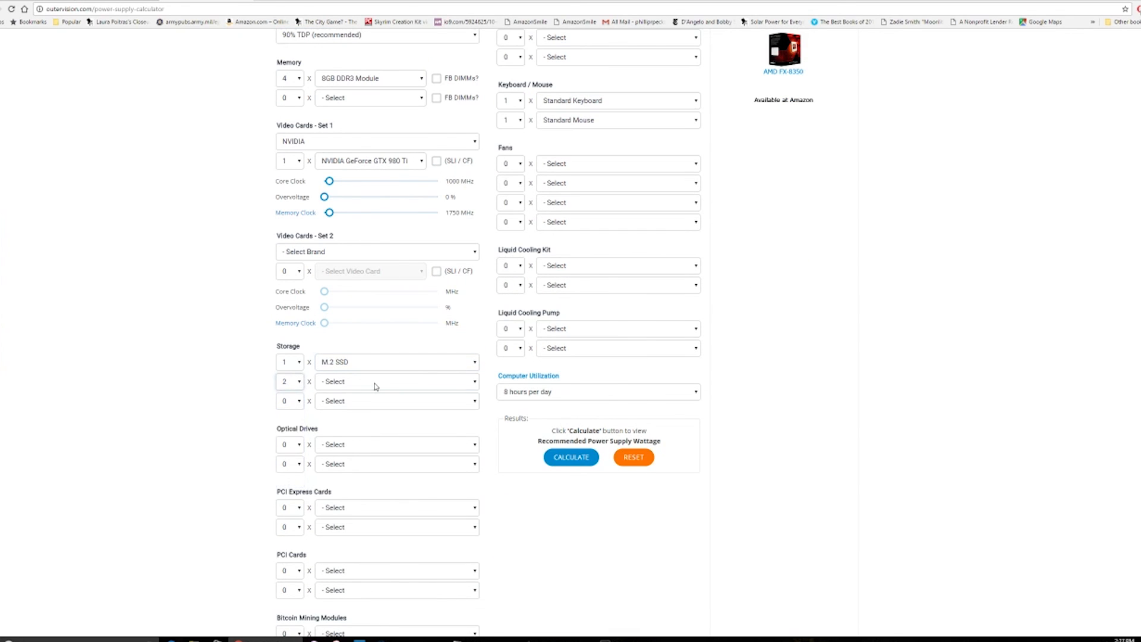
pyautogui.click(289, 381)
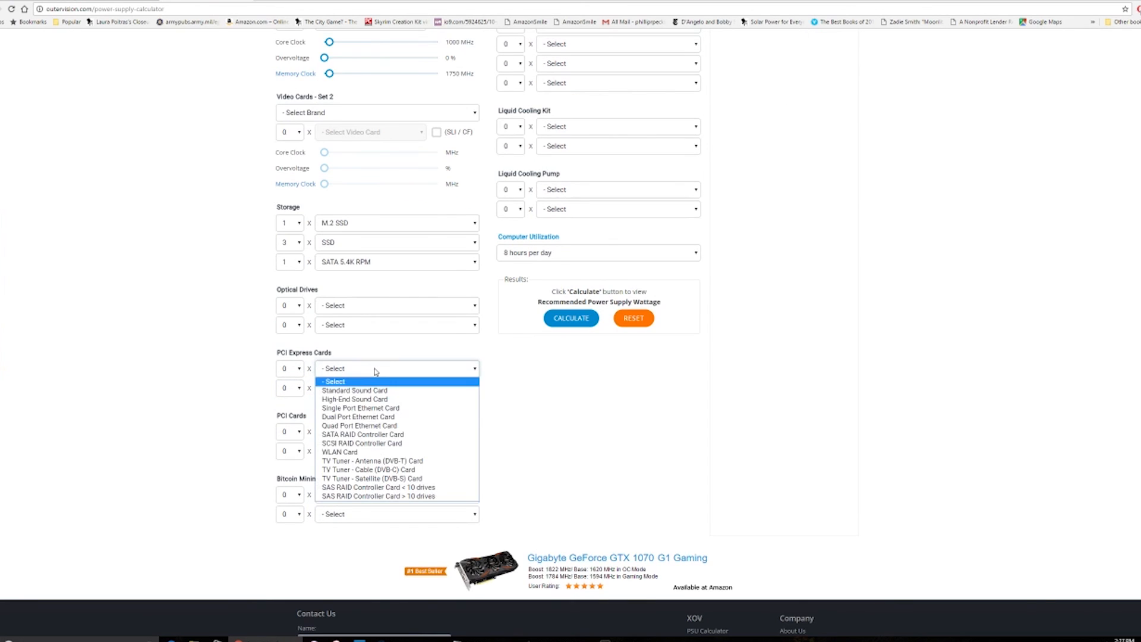
pyautogui.moveTo(378, 442)
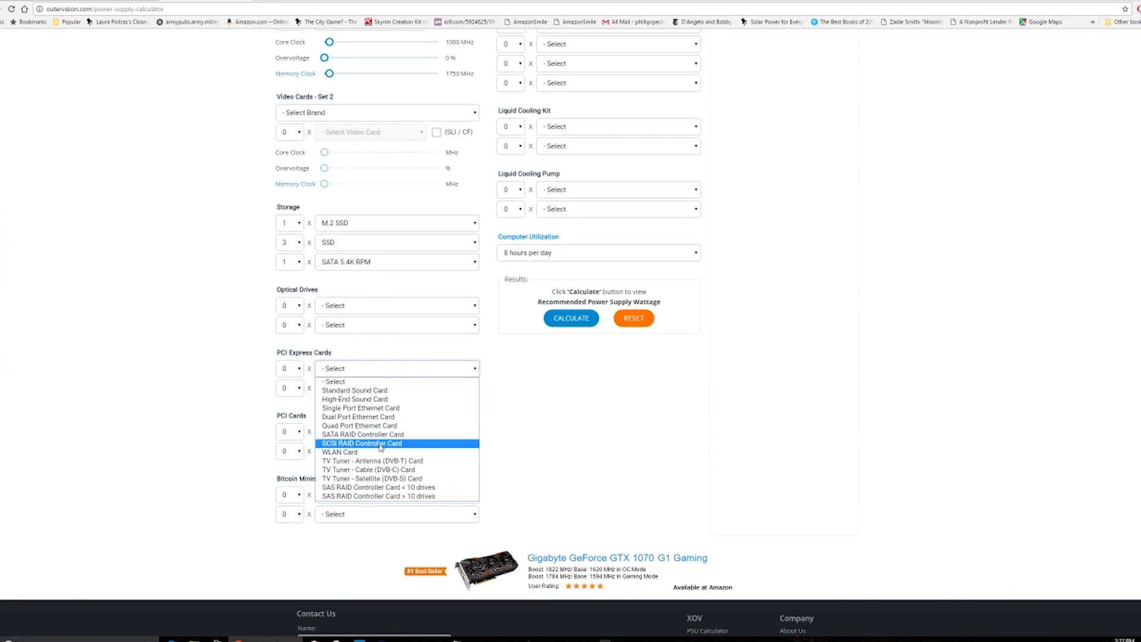
pyautogui.moveTo(366, 461)
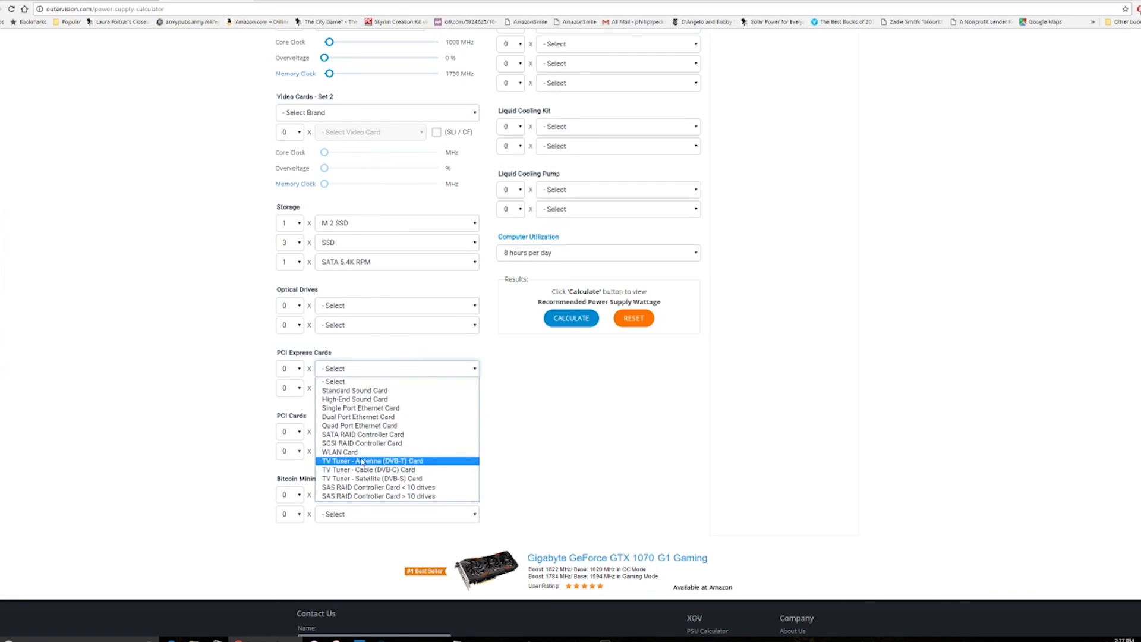
pyautogui.click(338, 452)
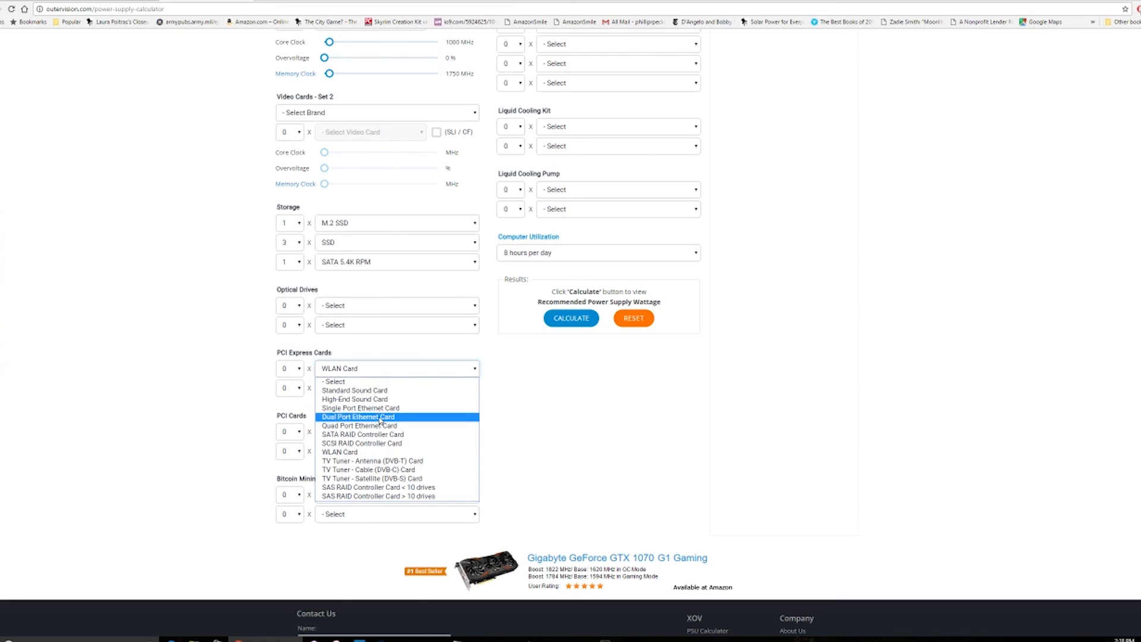
pyautogui.moveTo(360, 443)
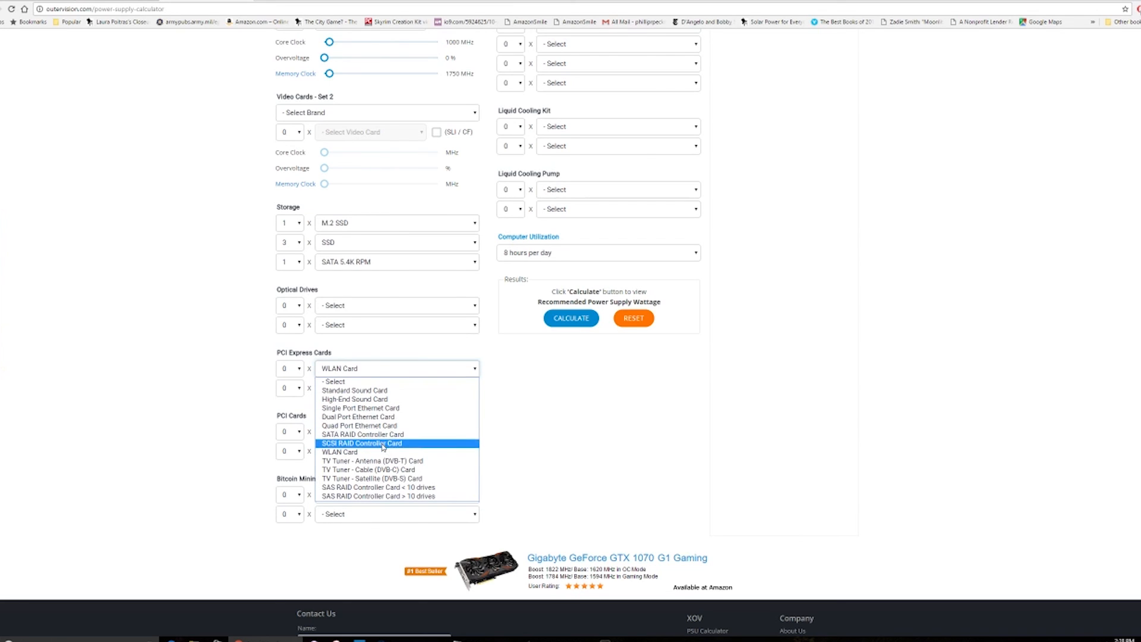
pyautogui.moveTo(388, 486)
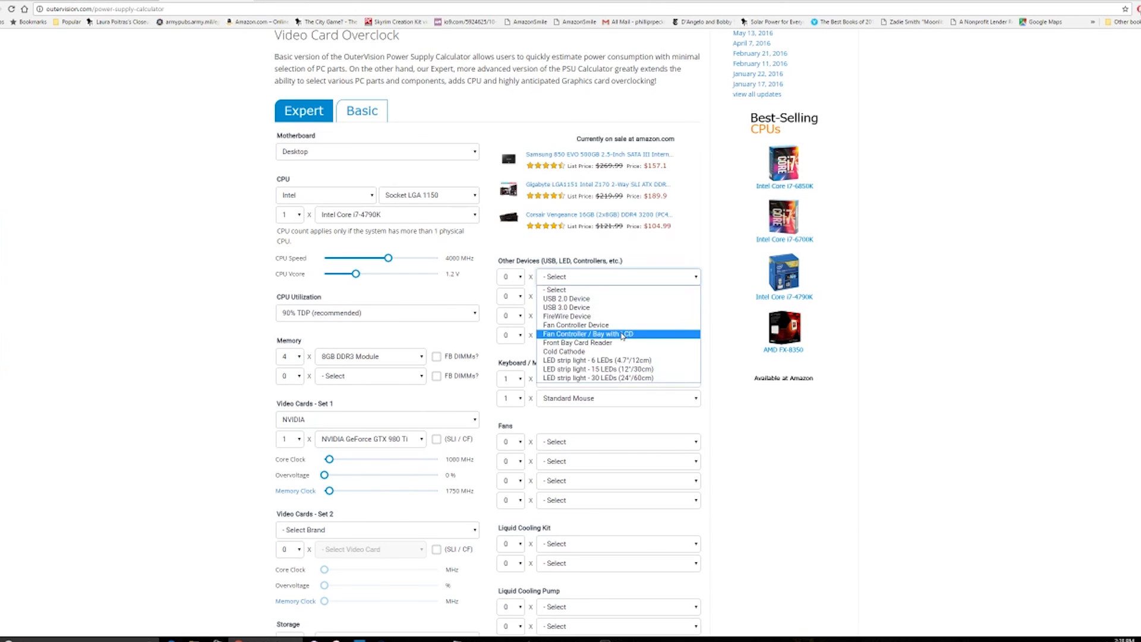
pyautogui.moveTo(619, 333)
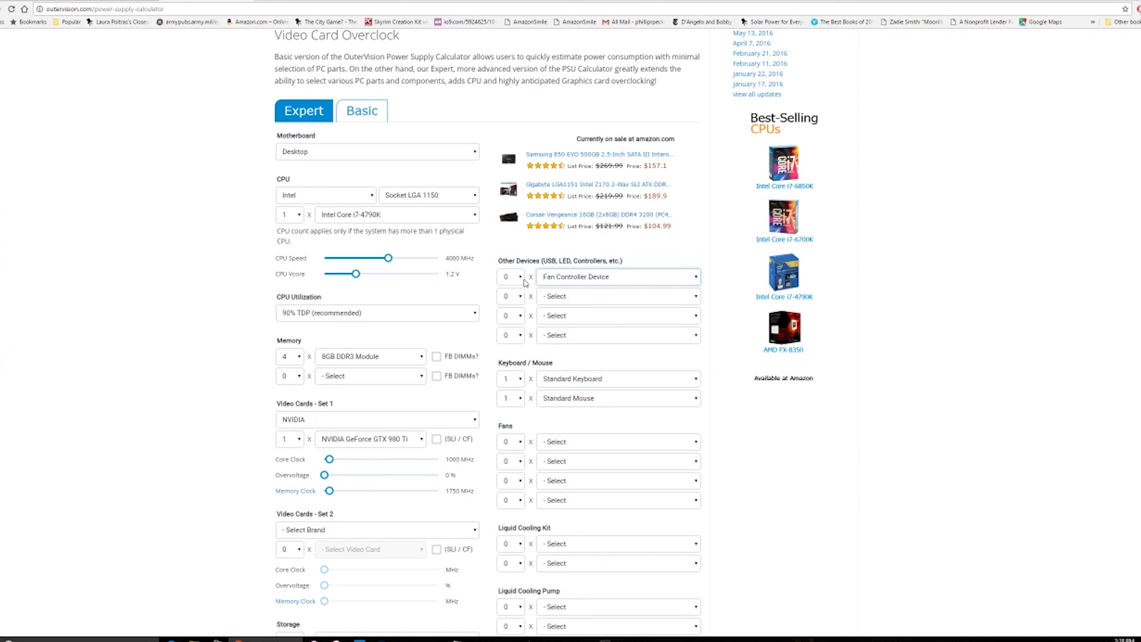
# Choose a device type in the second other-devices row of the build.
pyautogui.click(617, 296)
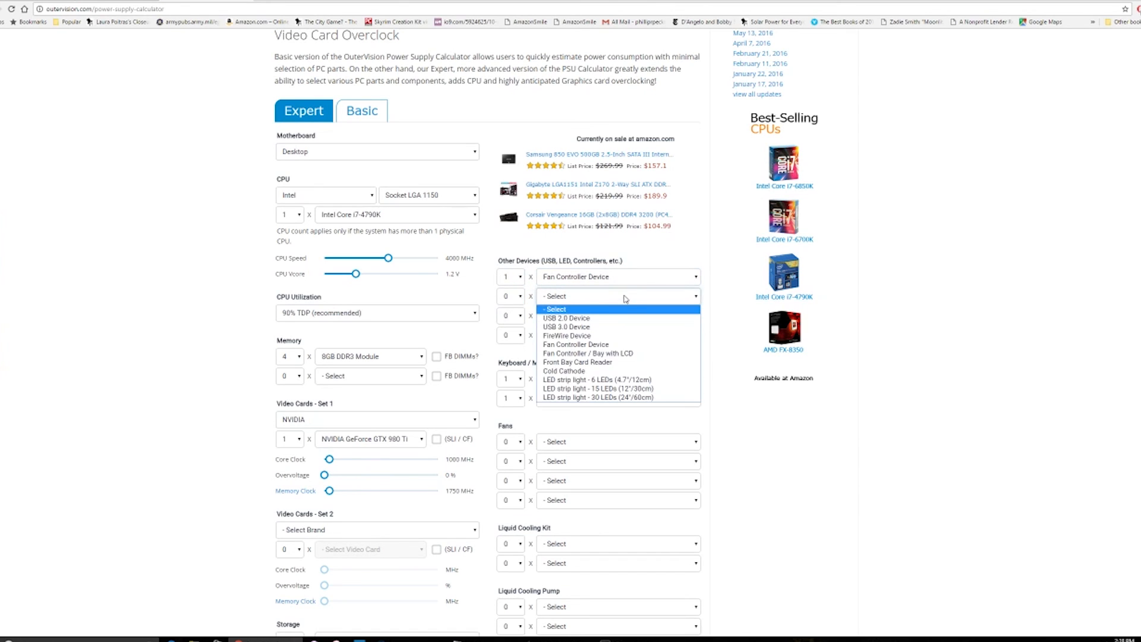
pyautogui.moveTo(597, 380)
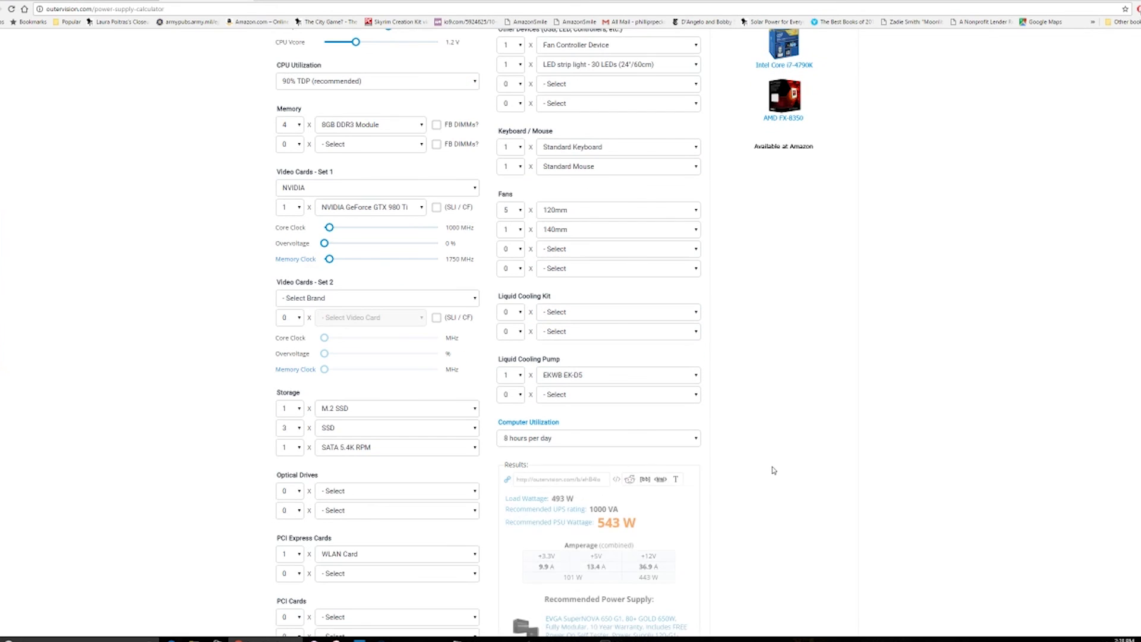
pyautogui.scroll(-3)
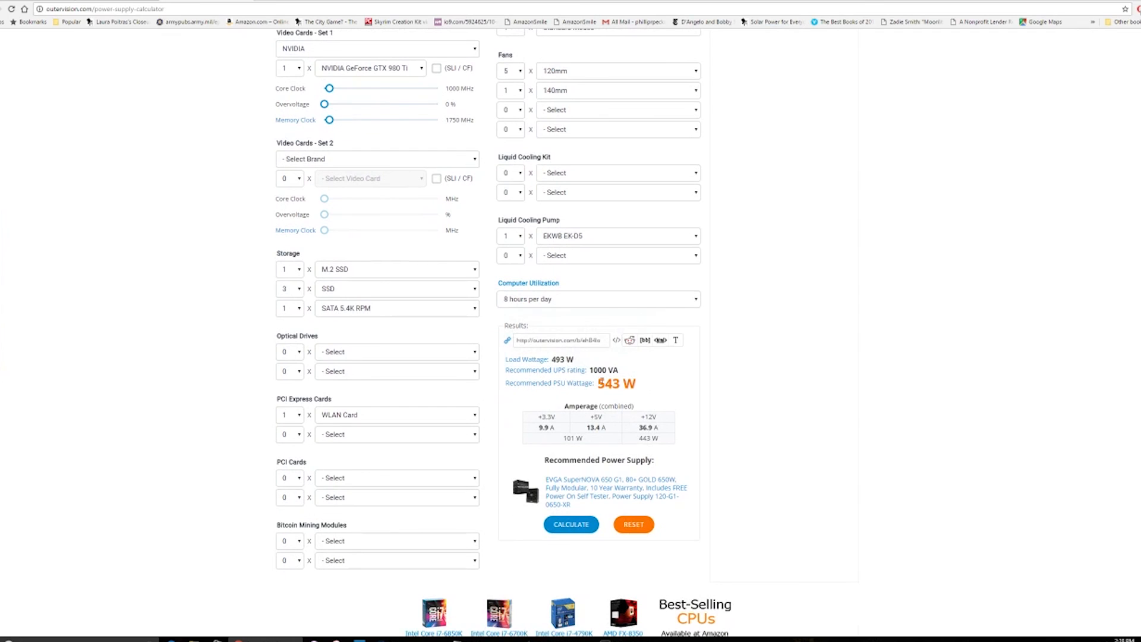
pyautogui.moveTo(754, 418)
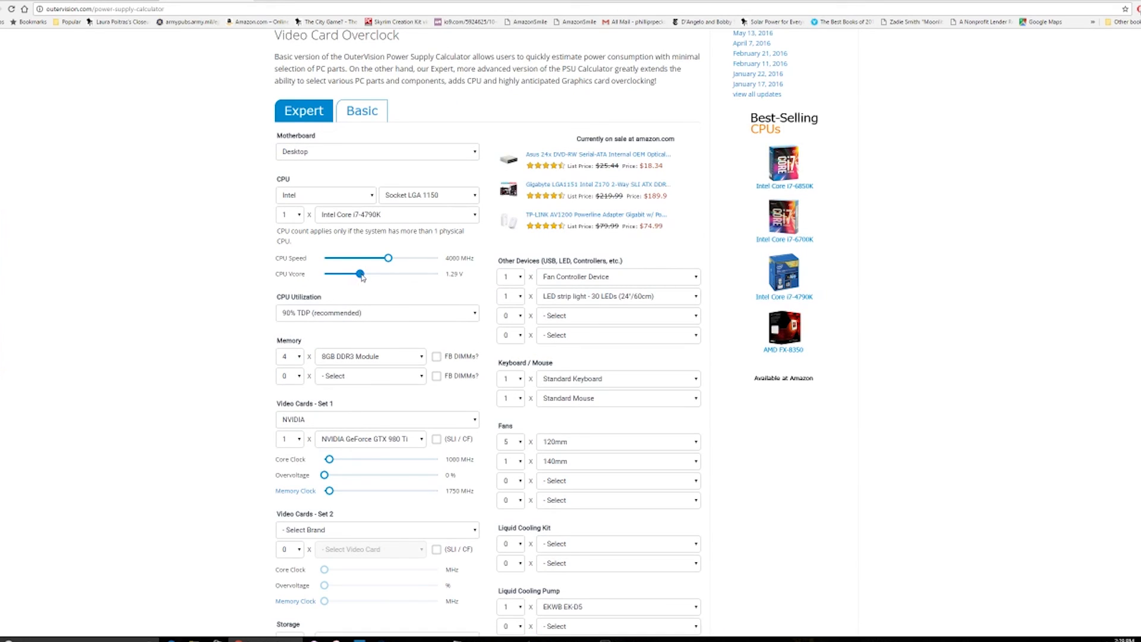
# Set the GTX 980 Ti overvoltage to 50% and its core clock to 1497 MHz.
pyautogui.moveTo(358, 275); pyautogui.dragTo(363, 274)
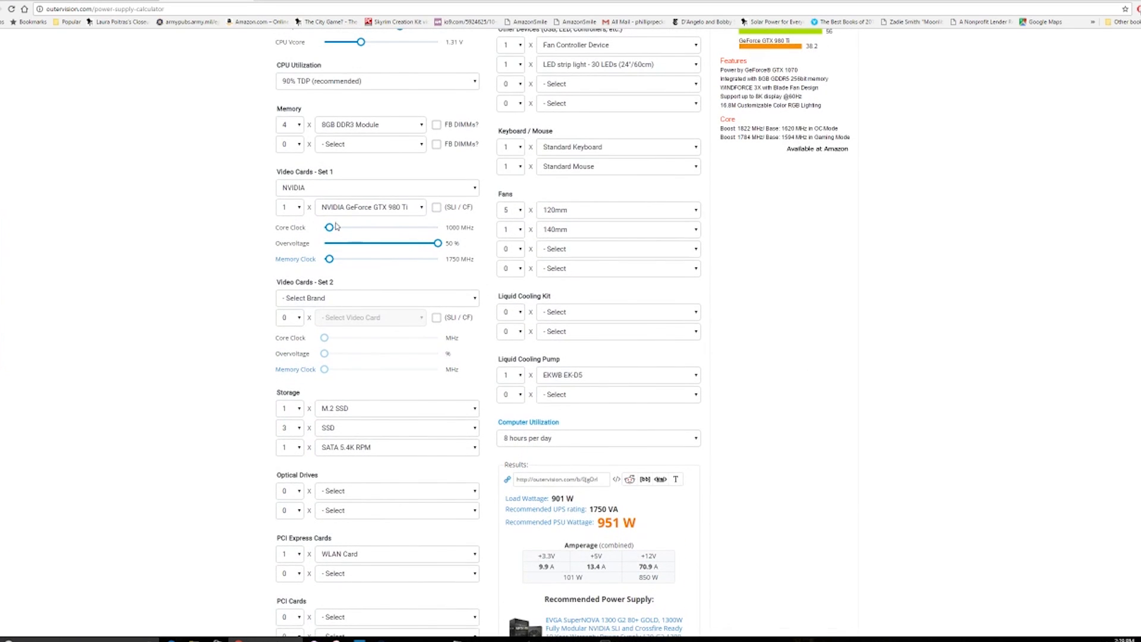
pyautogui.moveTo(329, 227); pyautogui.dragTo(365, 228)
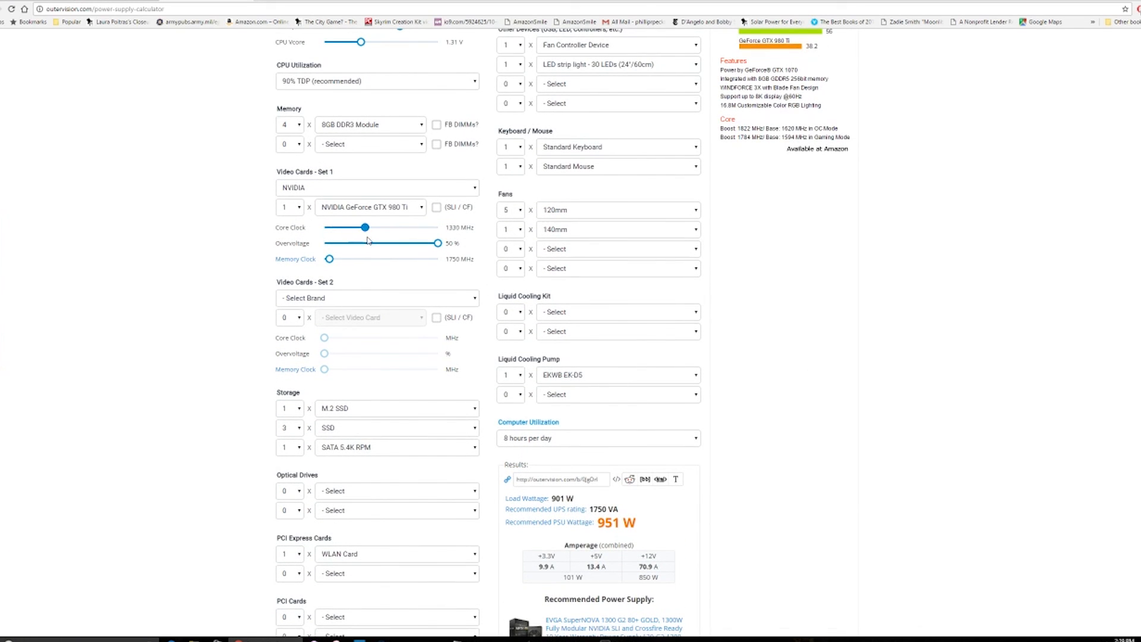
pyautogui.moveTo(365, 227); pyautogui.dragTo(383, 227)
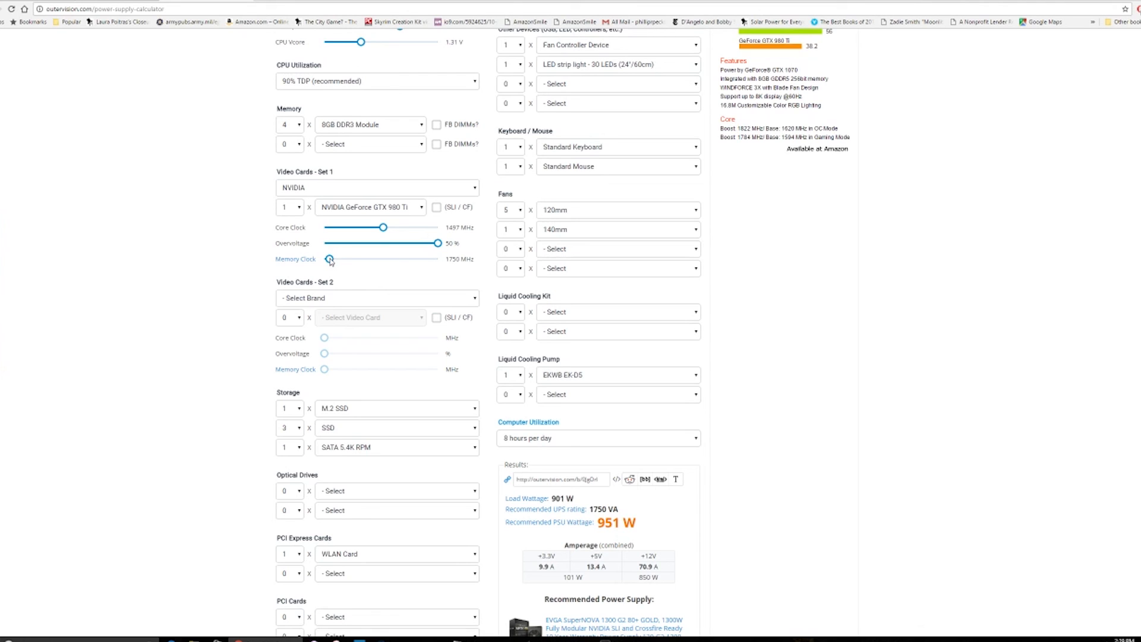
# Raise the GTX 980 Ti memory clock to about 2041 MHz.
pyautogui.moveTo(329, 258); pyautogui.dragTo(336, 258)
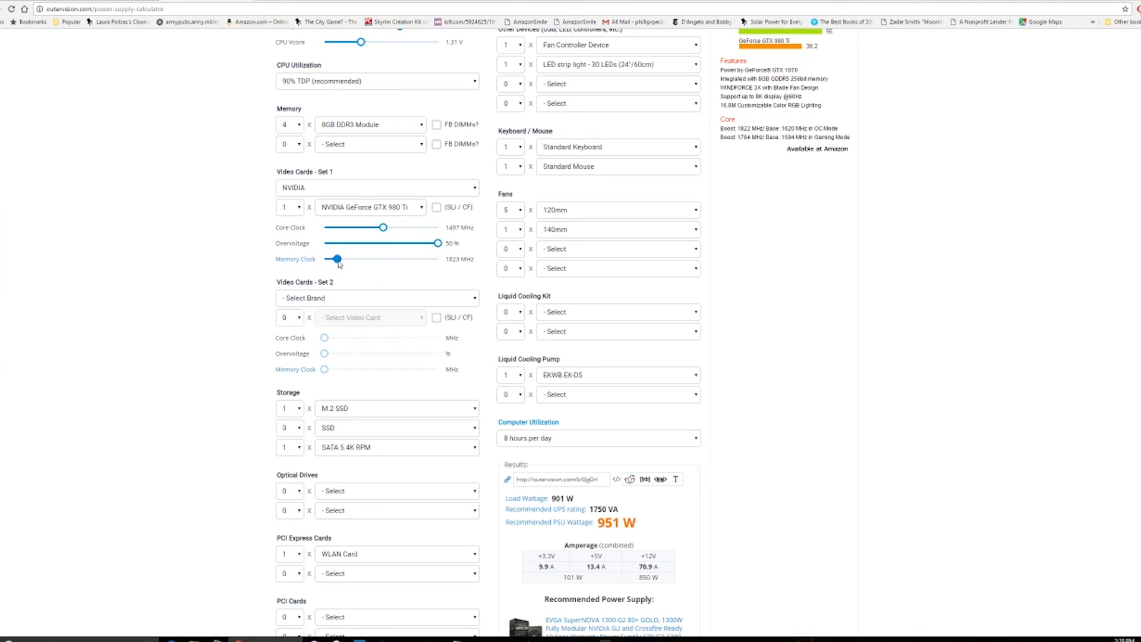
pyautogui.moveTo(335, 258); pyautogui.dragTo(345, 258)
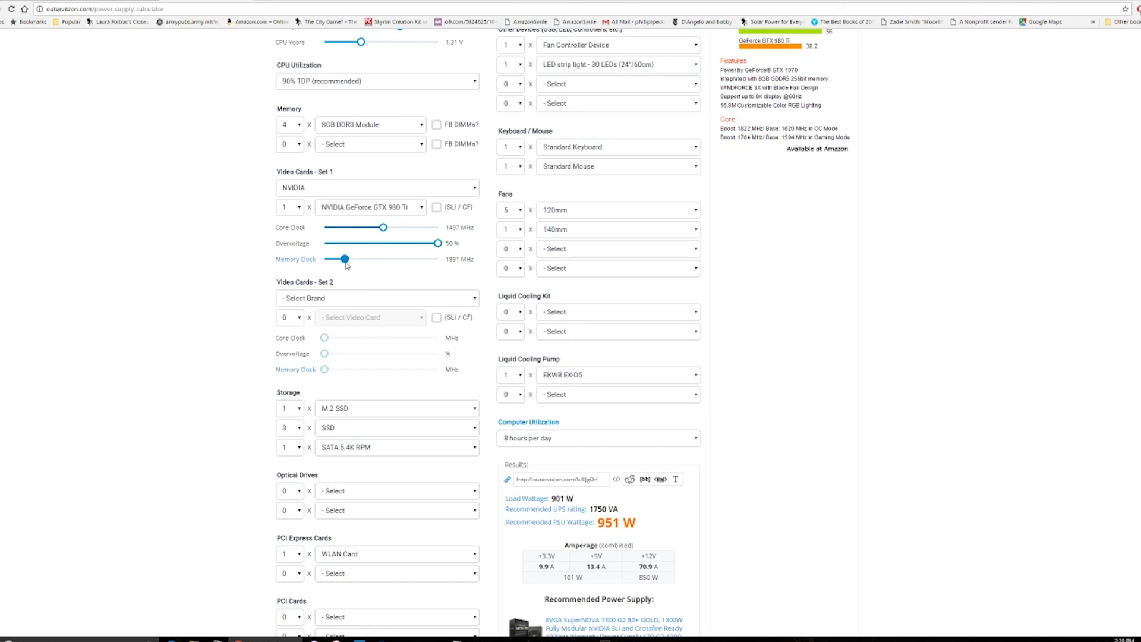
pyautogui.moveTo(345, 259); pyautogui.dragTo(356, 259)
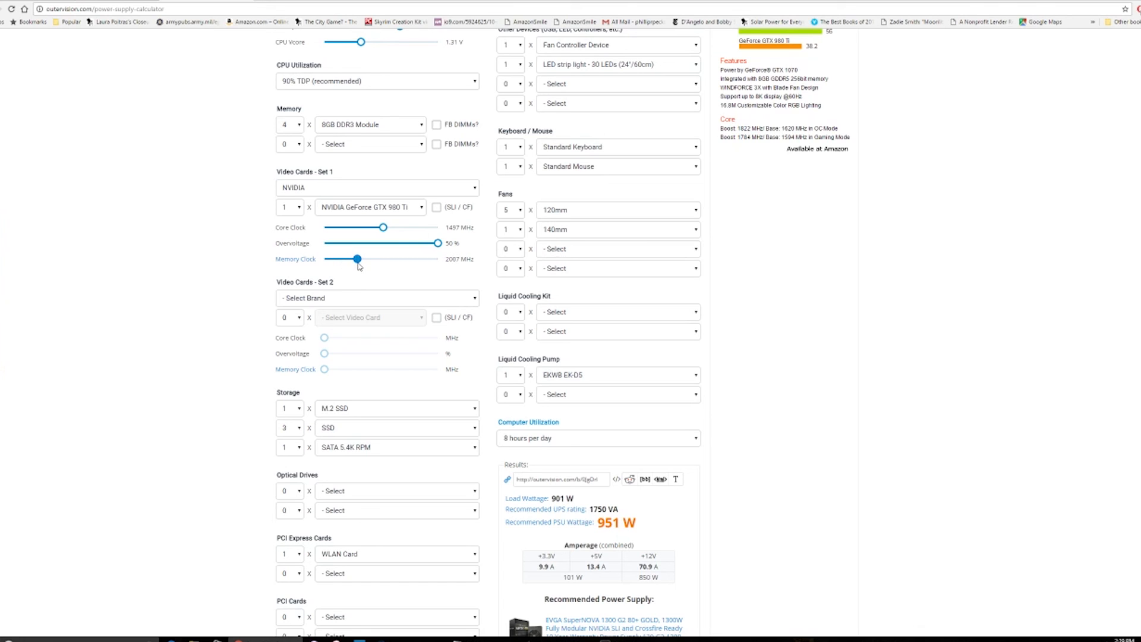
pyautogui.moveTo(355, 258); pyautogui.dragTo(361, 258)
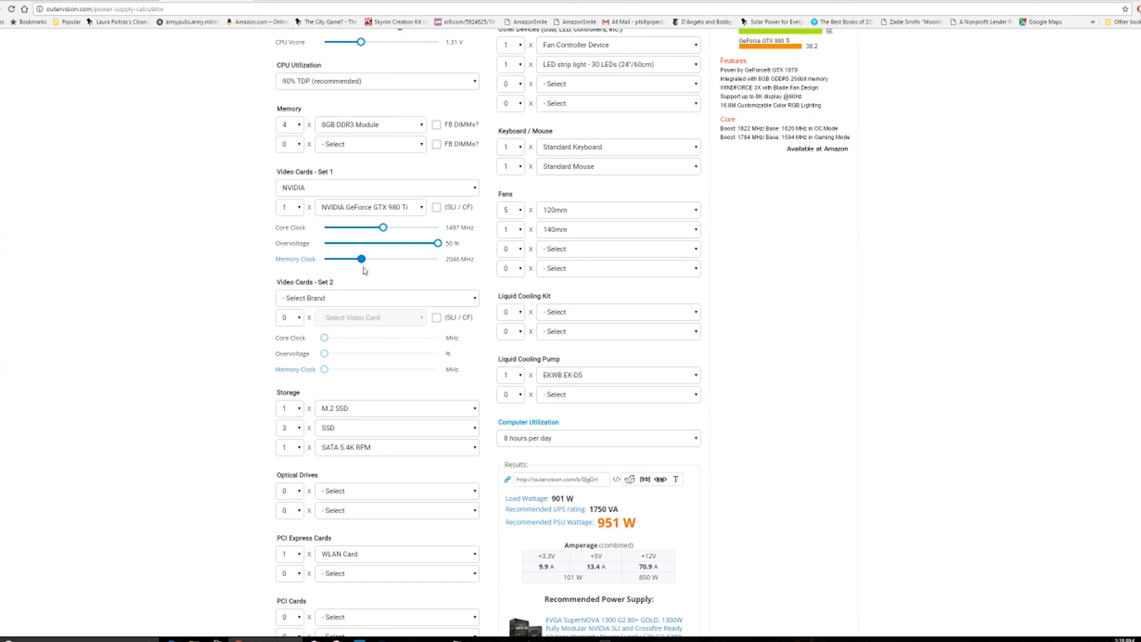
# Recalculate the recommended PSU wattage, now 1258 W.
pyautogui.scroll(-3)
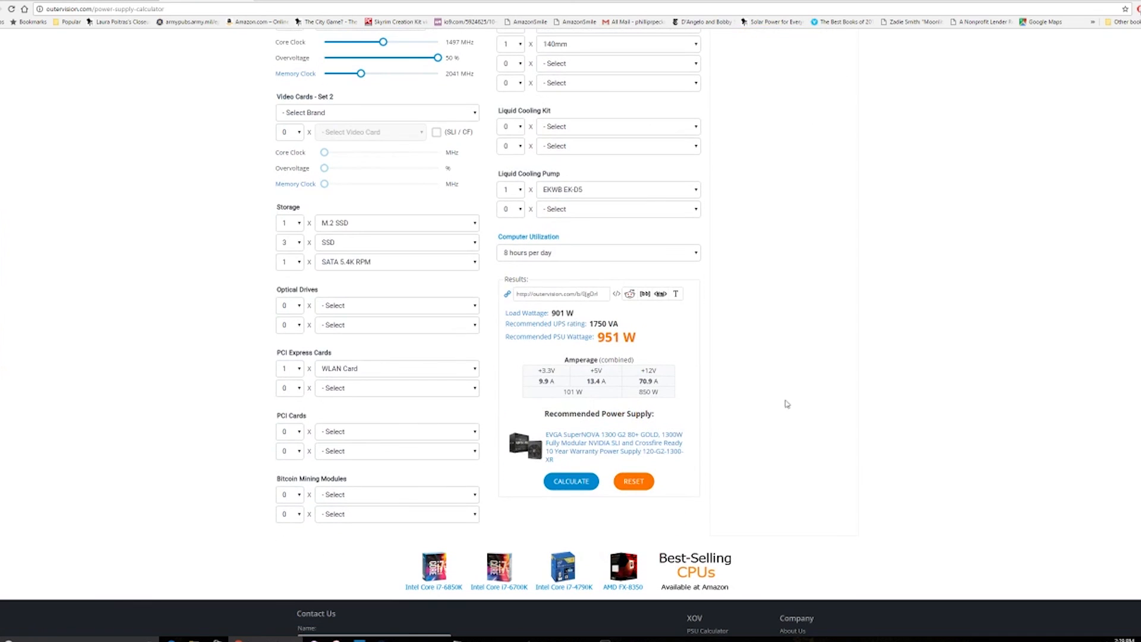
pyautogui.click(570, 481)
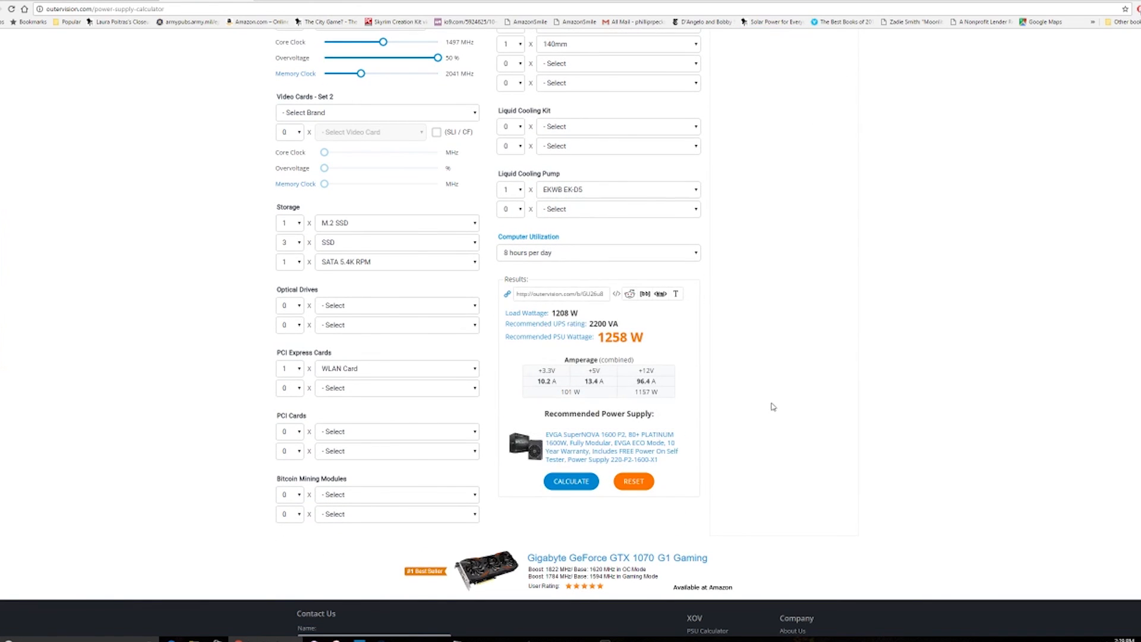
pyautogui.moveTo(840, 346)
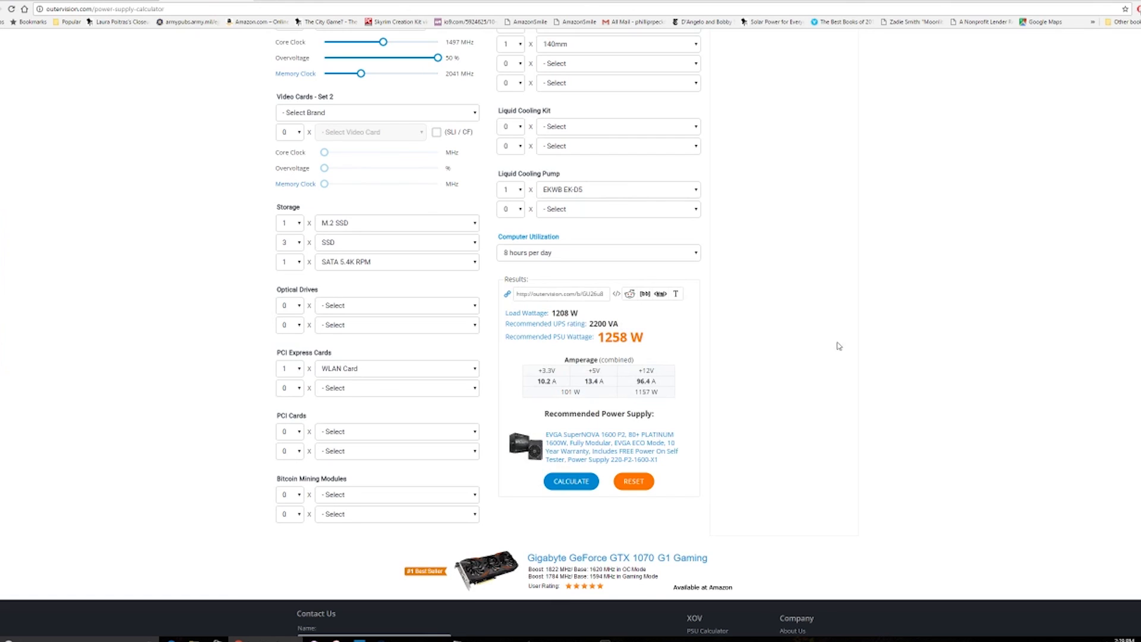
pyautogui.scroll(-3)
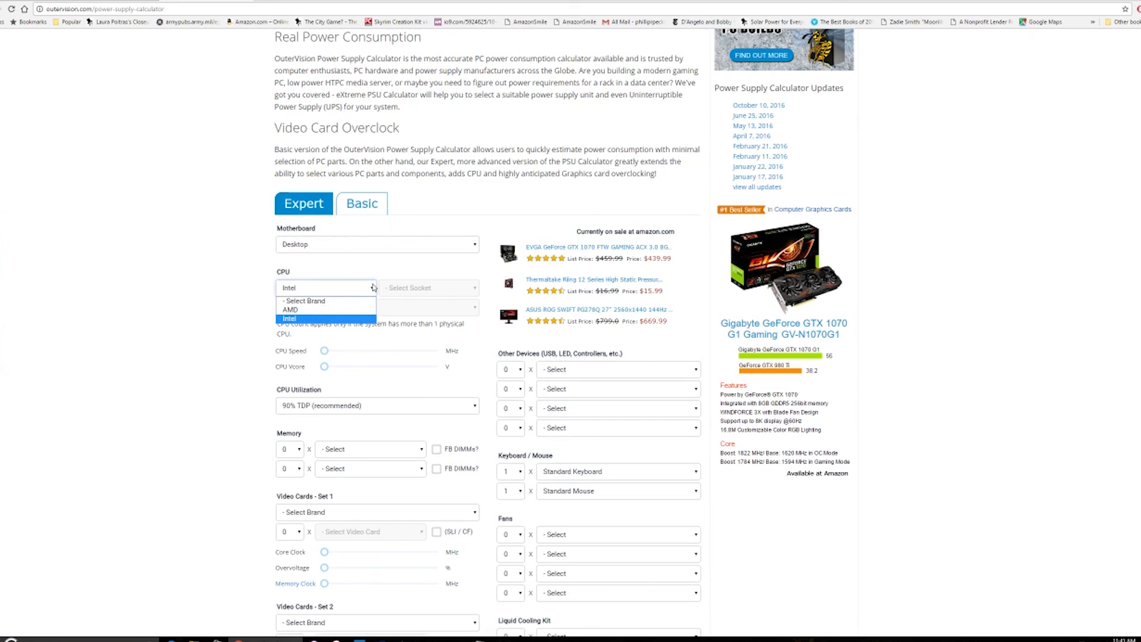
# Choose Intel, Socket LGA 2011-3 and the Intel Core i7-6900K processor.
pyautogui.click(289, 319)
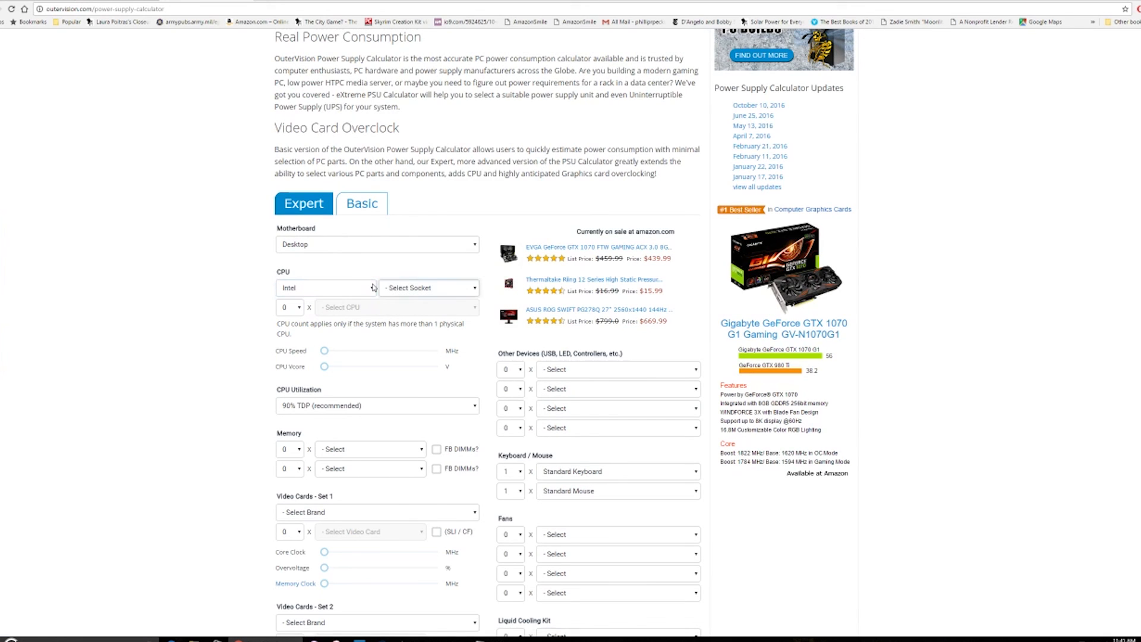
pyautogui.click(428, 287)
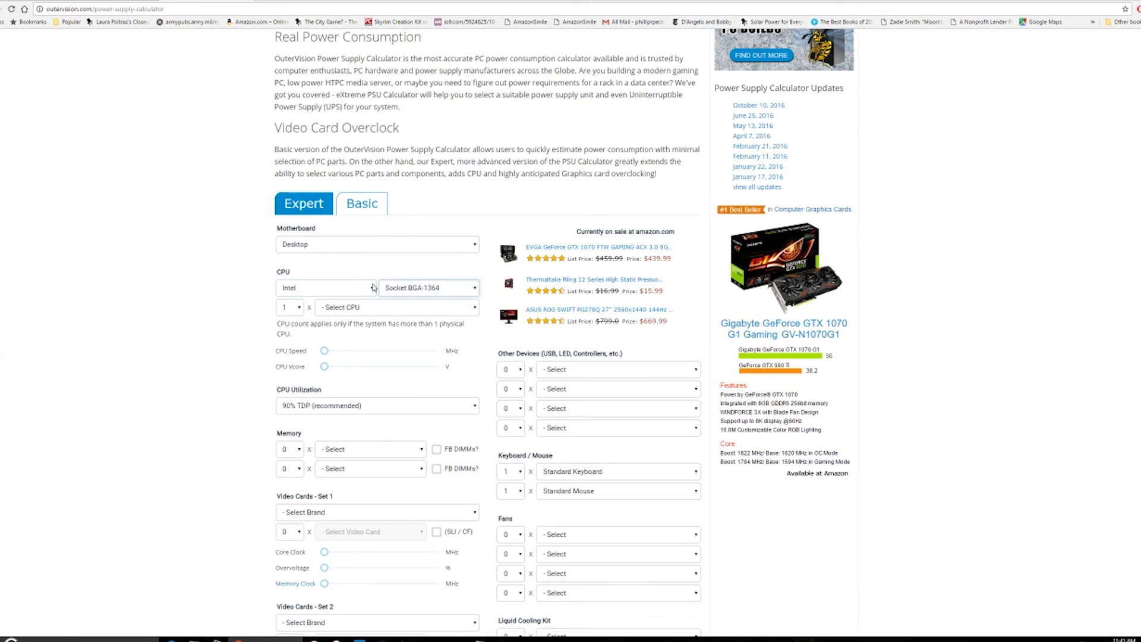
pyautogui.click(428, 288)
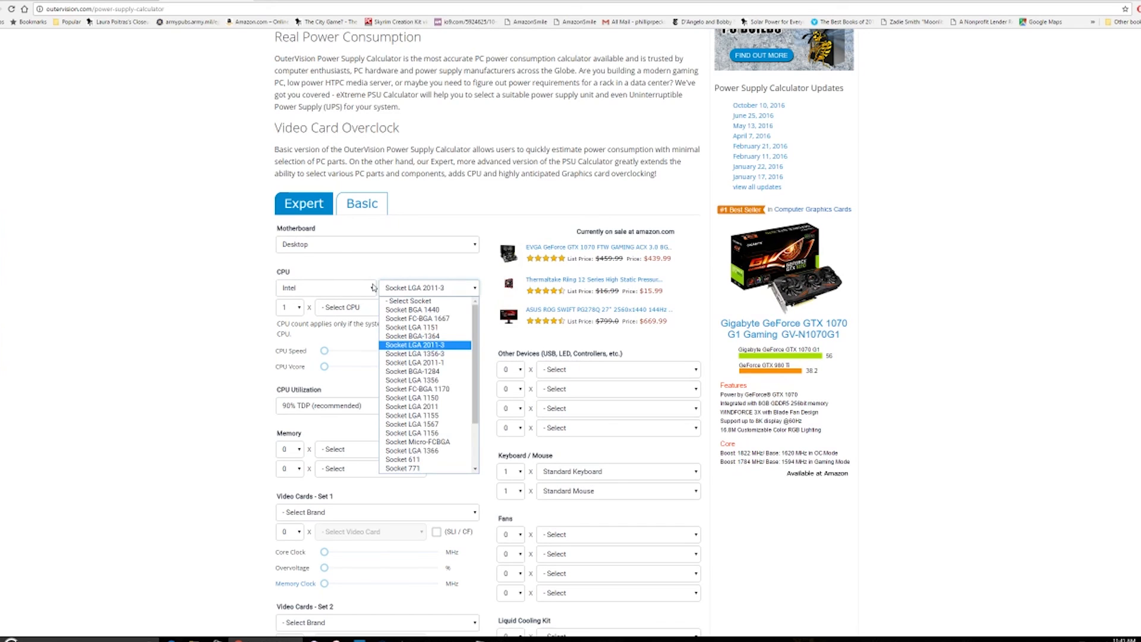
pyautogui.click(421, 345)
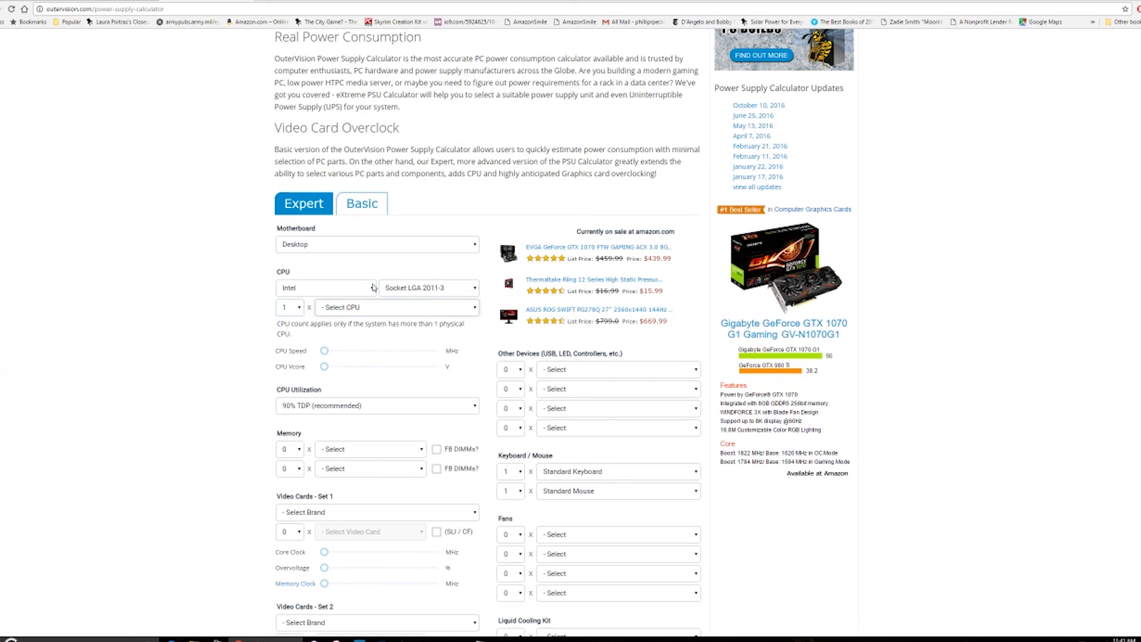
pyautogui.click(397, 307)
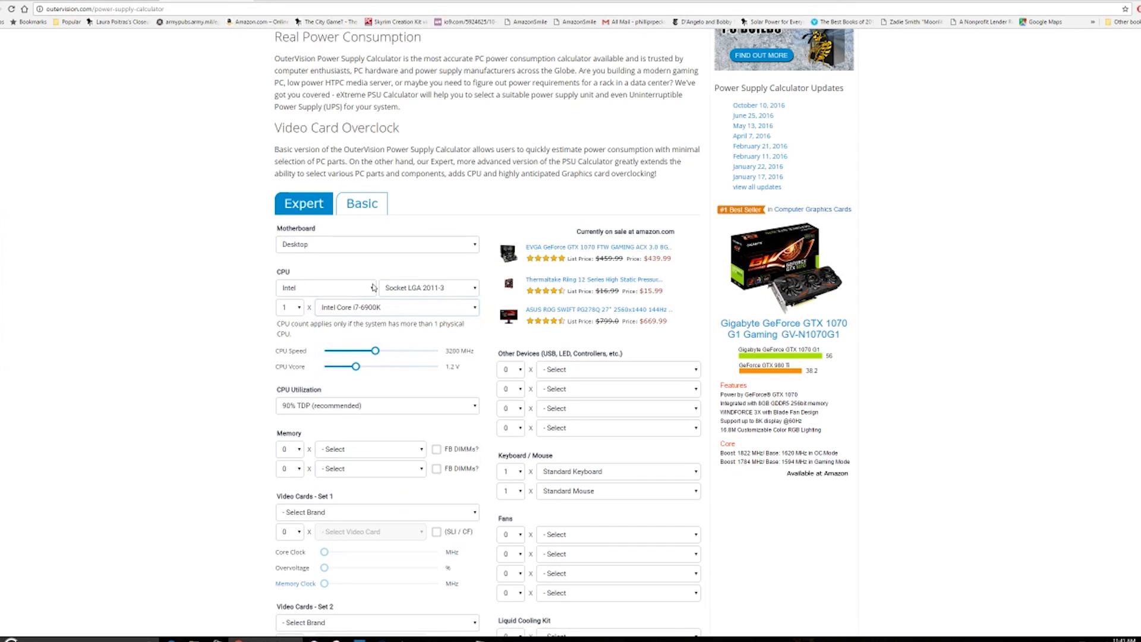
pyautogui.moveTo(317, 350)
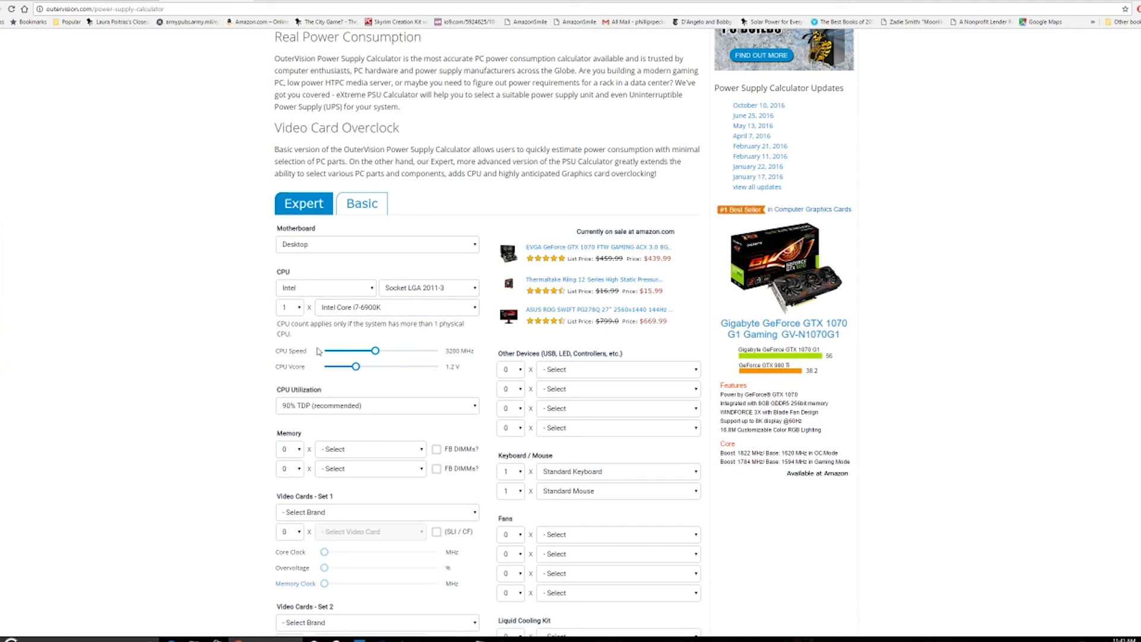